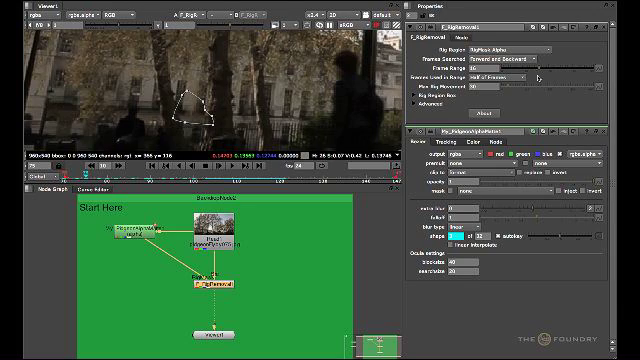
Step: Show the F_RigRemoval Frames Used in Range options, currently Half of Frames
{"action": "left_click", "coordinate": [500, 82]}
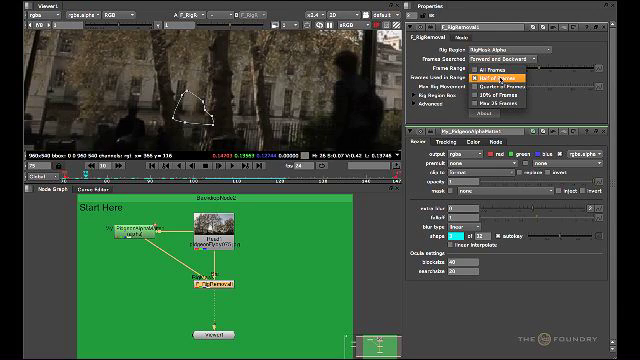